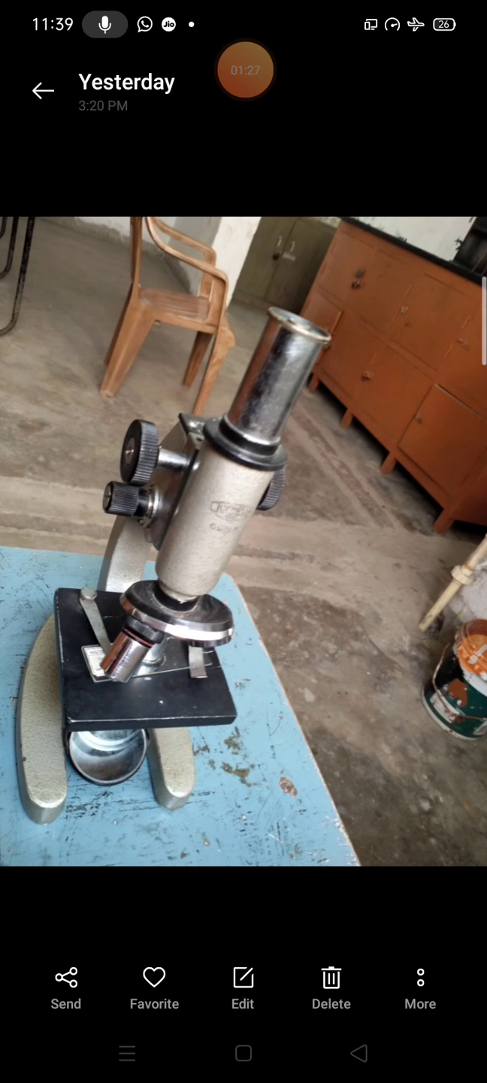
Swipe past the microscope photo to the cardiac muscle histology slide photo
{"action": "scroll", "scroll_direction": "left", "scroll_amount": 3}
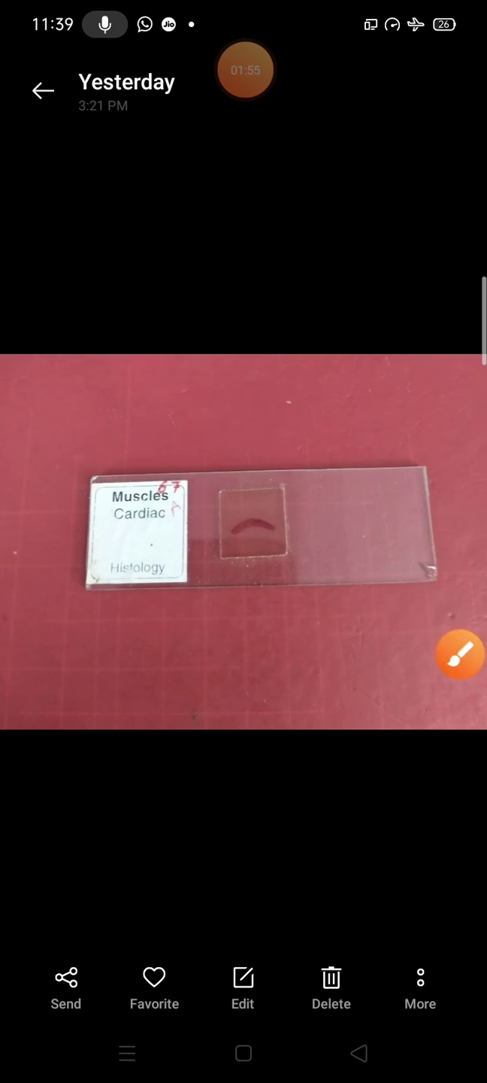
Swipe on to the photo of the microscope standing on the blue stool
{"action": "scroll", "scroll_direction": "left", "scroll_amount": 3}
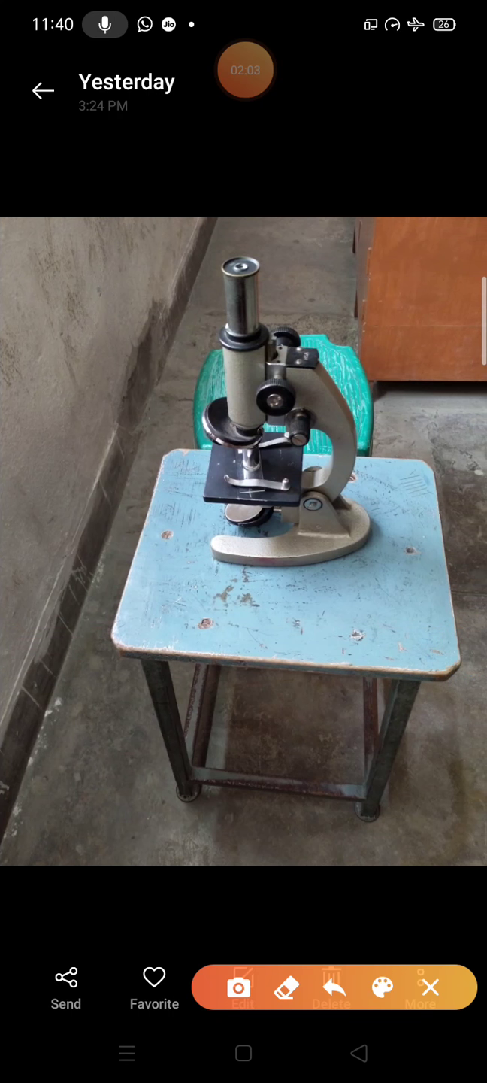
Move on to the 7:29 PM micrograph of pink striated muscle fibres
{"action": "left_click_drag", "start_coordinate": [278, 424], "coordinate": [316, 544]}
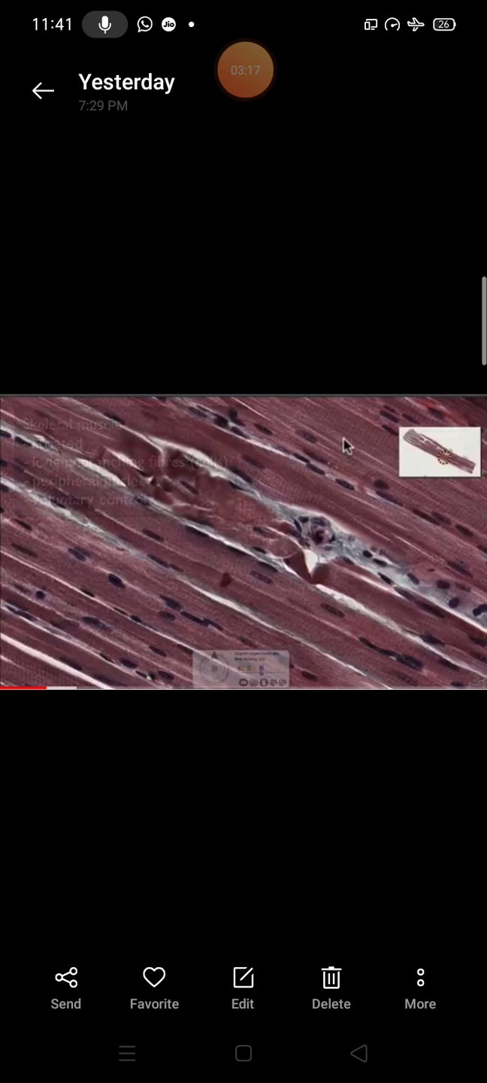
Draw a green circle around a group of muscle fibres with two green arrows inside it
{"action": "left_click_drag", "start_coordinate": [136, 468], "coordinate": [179, 454]}
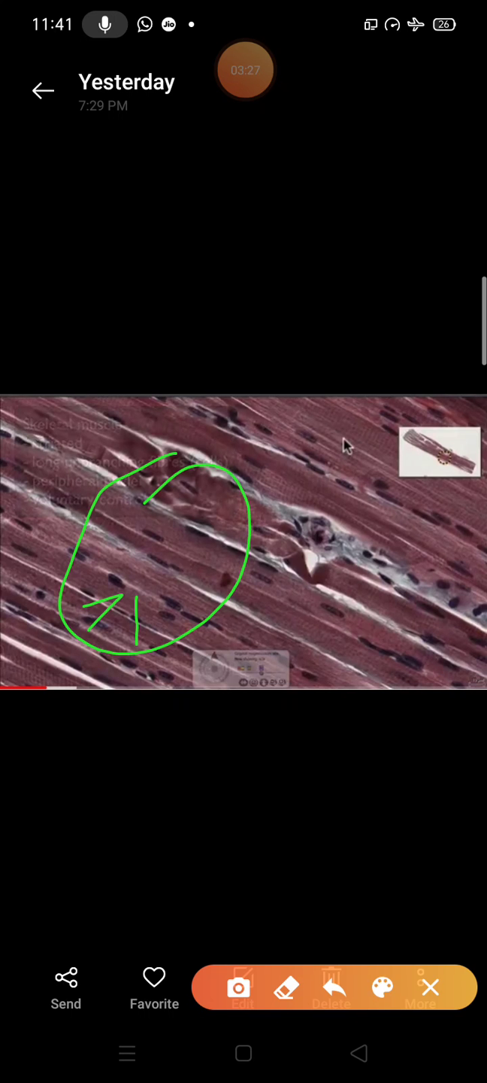
{"action": "left_click_drag", "start_coordinate": [238, 478], "coordinate": [169, 539]}
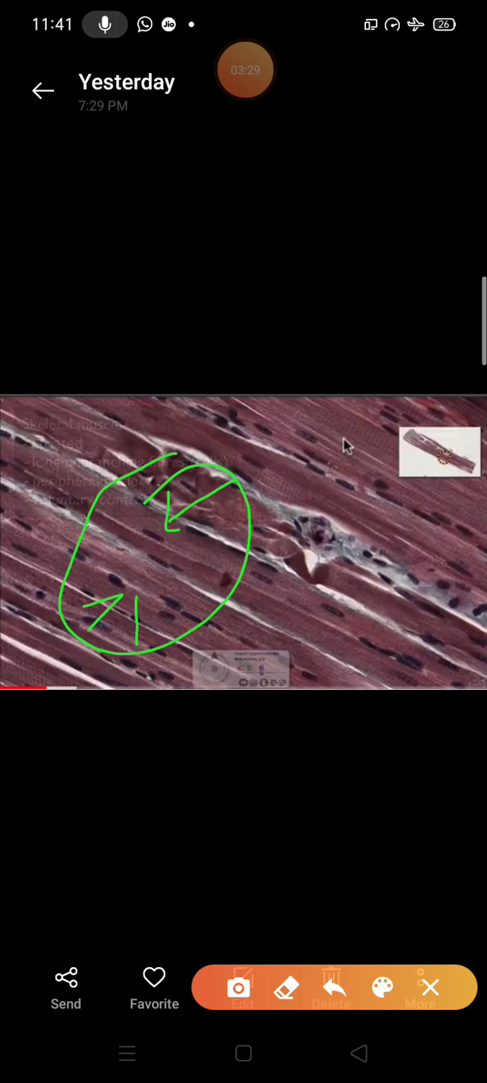